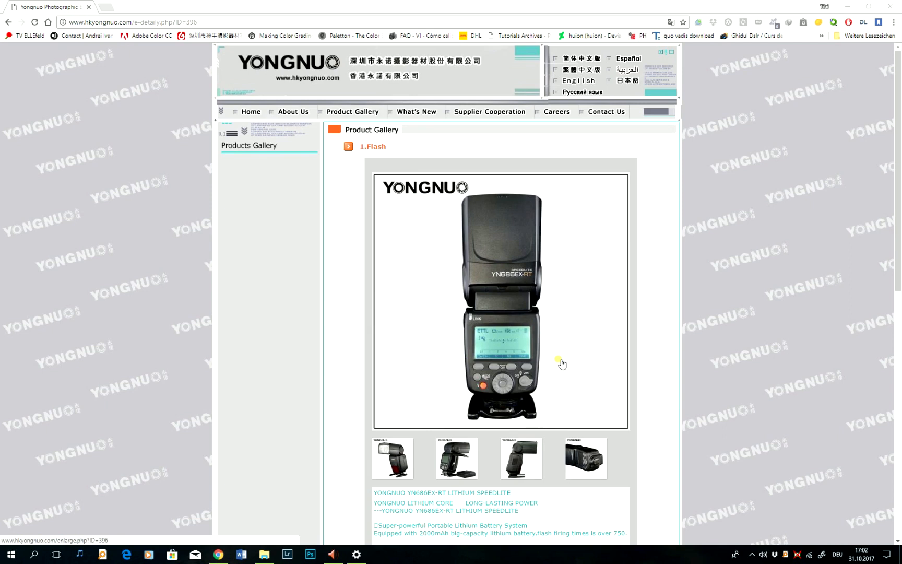
# - Scroll the YN686EX-RT product page down to the Driver & Software and Firmware v1.09 links
pyautogui.scroll(-3)
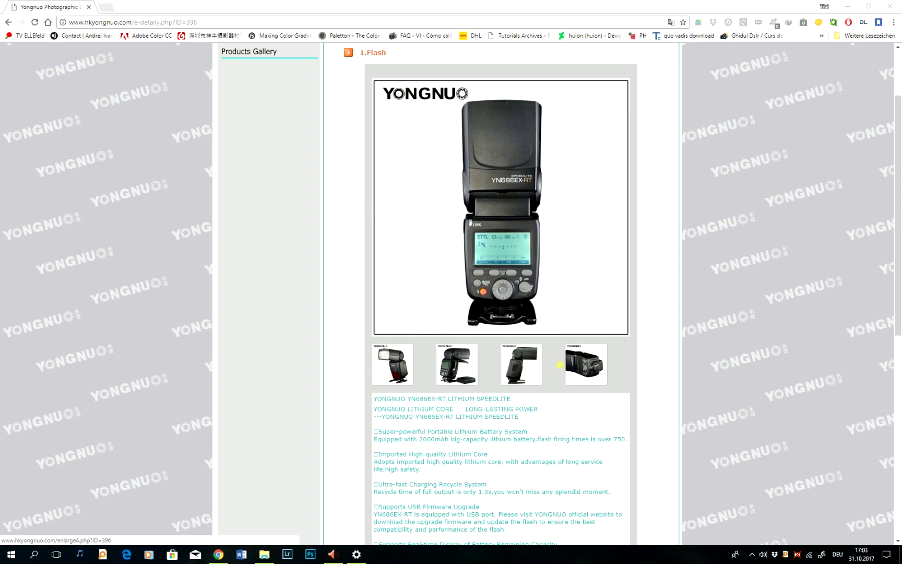
pyautogui.moveTo(560, 365)
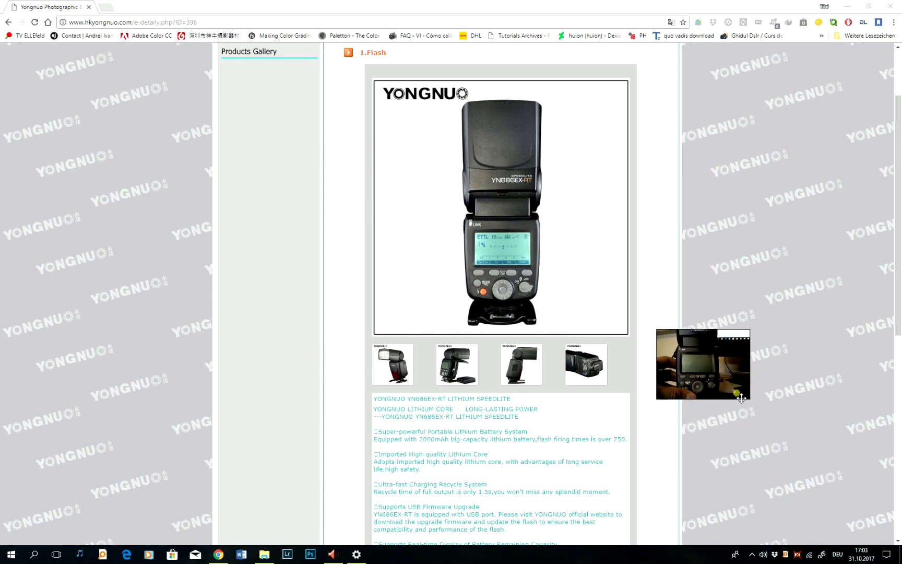
pyautogui.moveTo(753, 403)
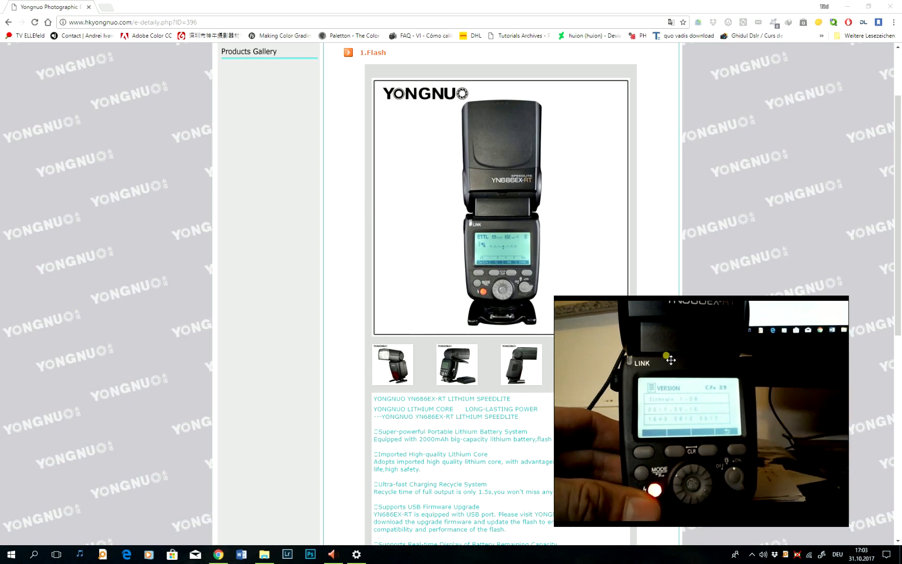
pyautogui.moveTo(662, 355)
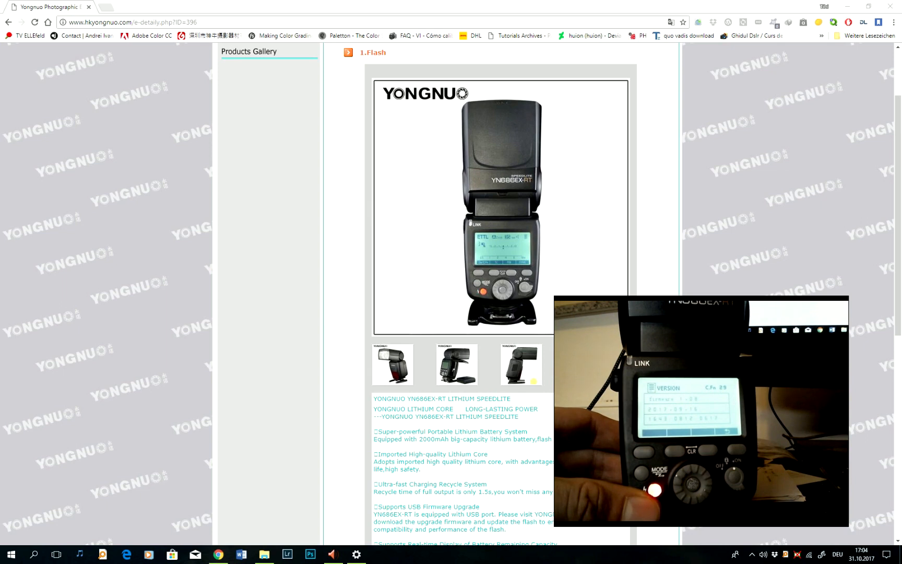
pyautogui.scroll(-3)
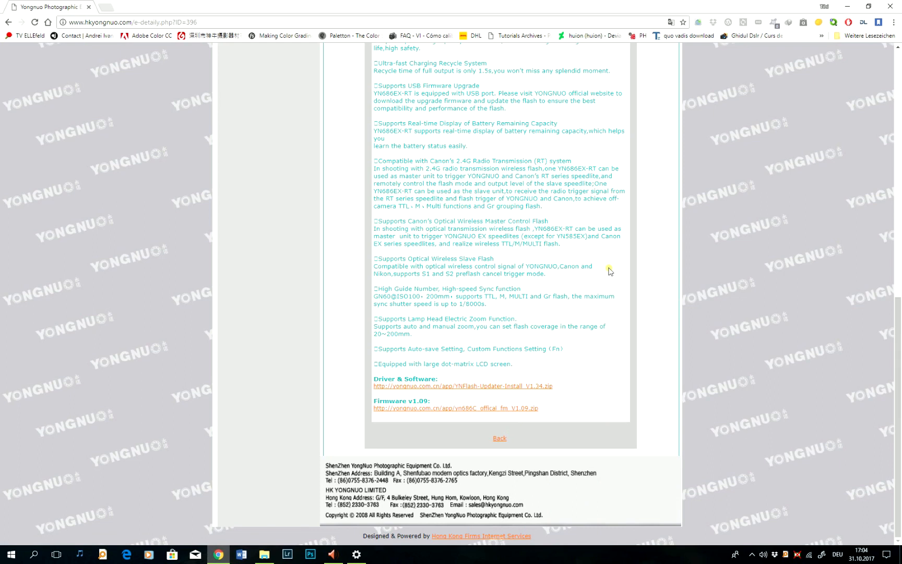
pyautogui.moveTo(593, 291)
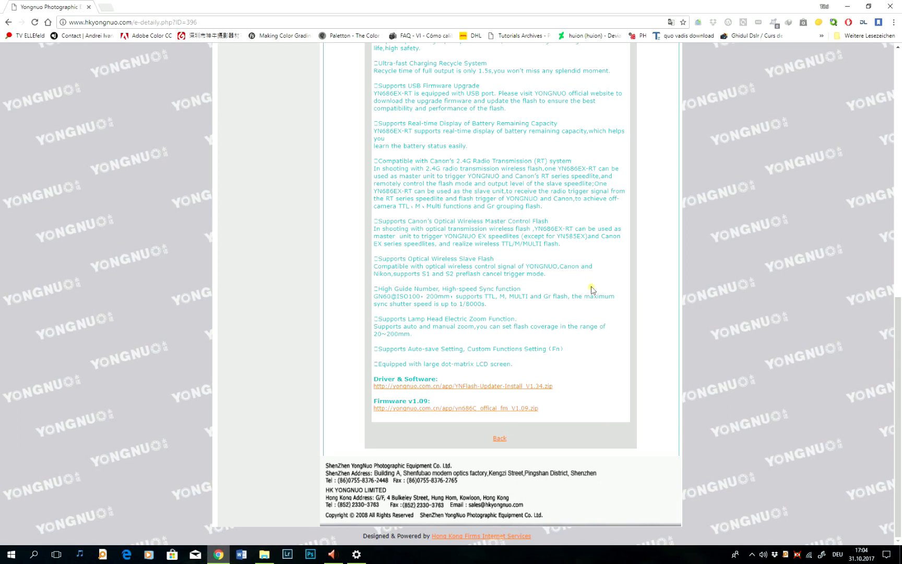
pyautogui.moveTo(527, 388)
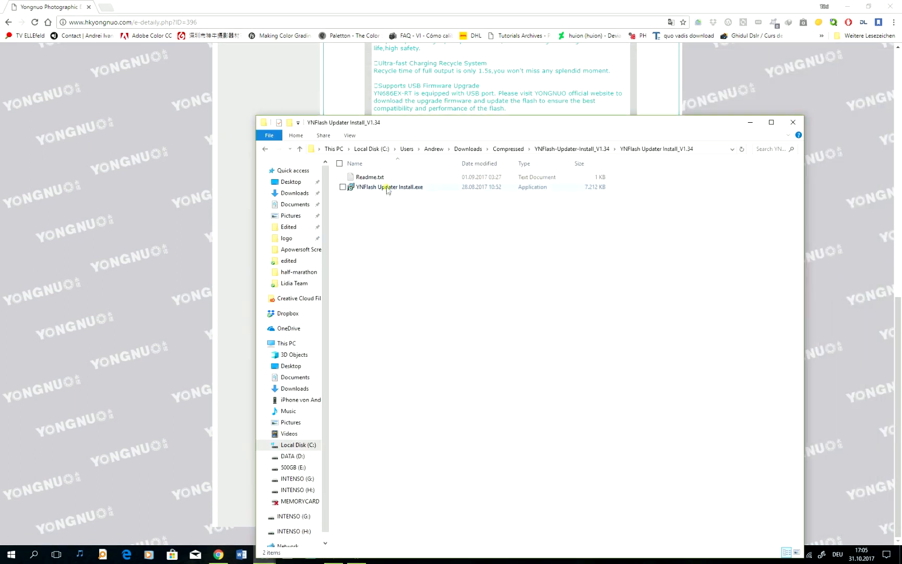
# - Run YNFlash Updater Install.exe and finish the setup wizard, keeping the desktop shortcut option
pyautogui.click(389, 187)
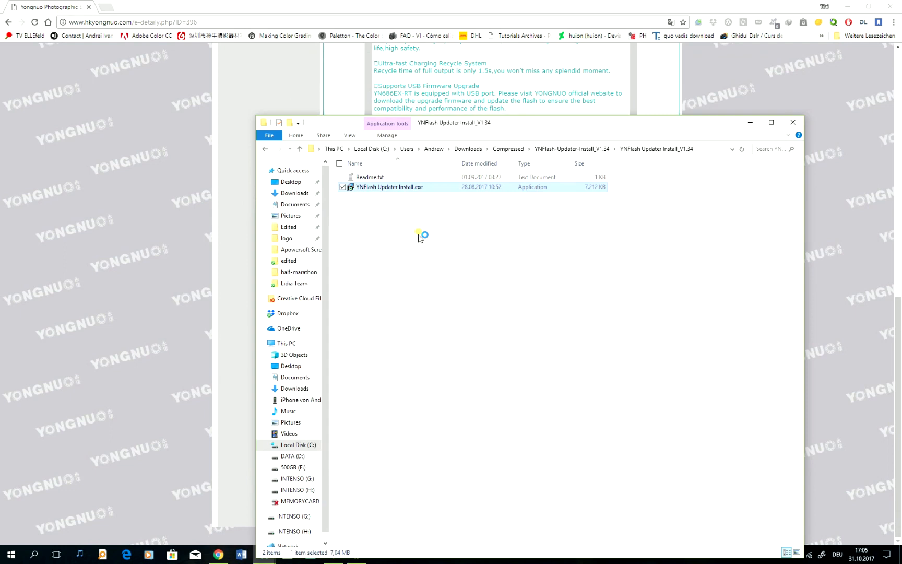
pyautogui.doubleClick(390, 187)
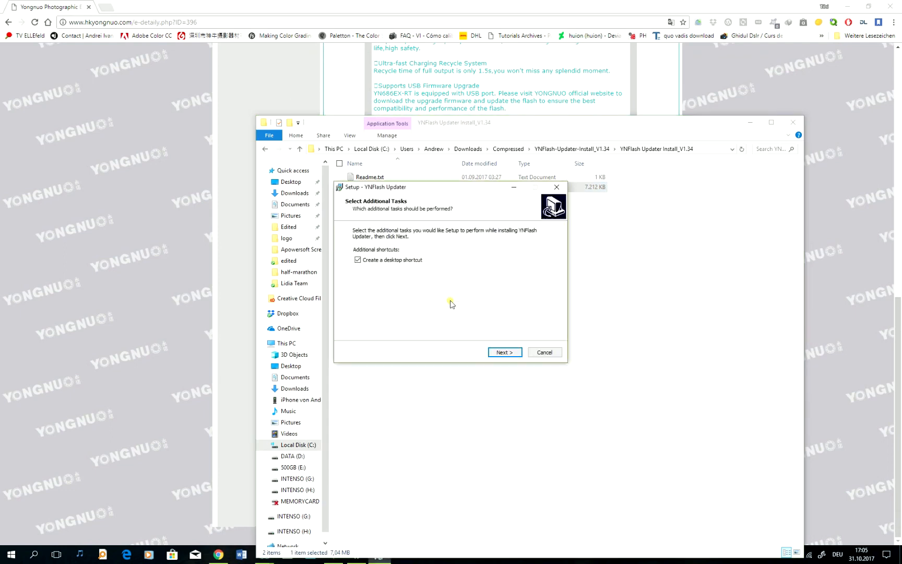
pyautogui.click(504, 352)
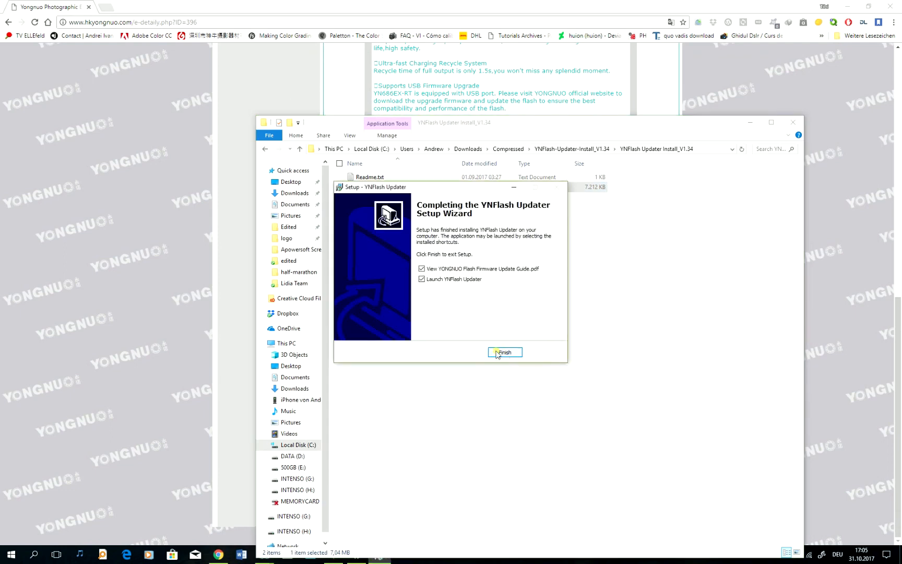
pyautogui.click(504, 351)
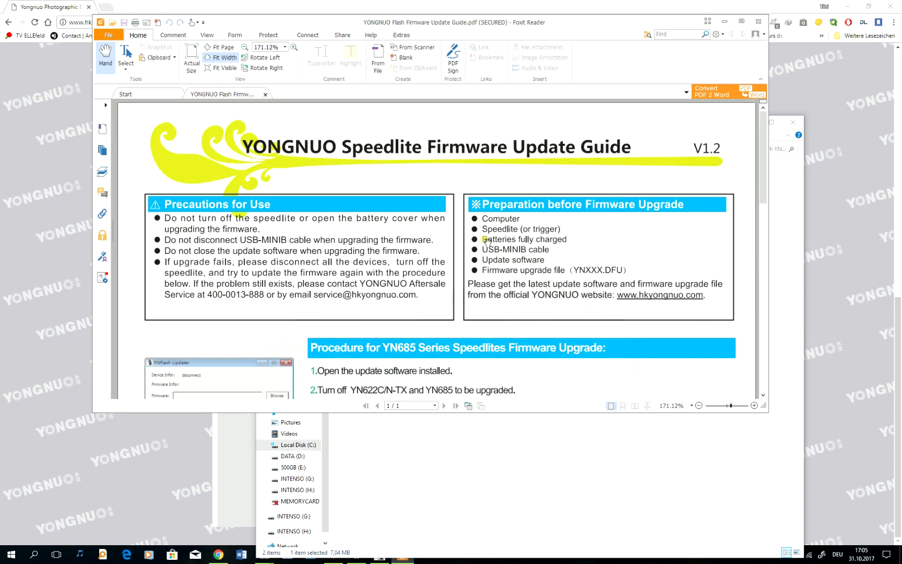
# - Scroll the Speedlite Firmware Update Guide PDF to the USB cable connection step
pyautogui.scroll(-3)
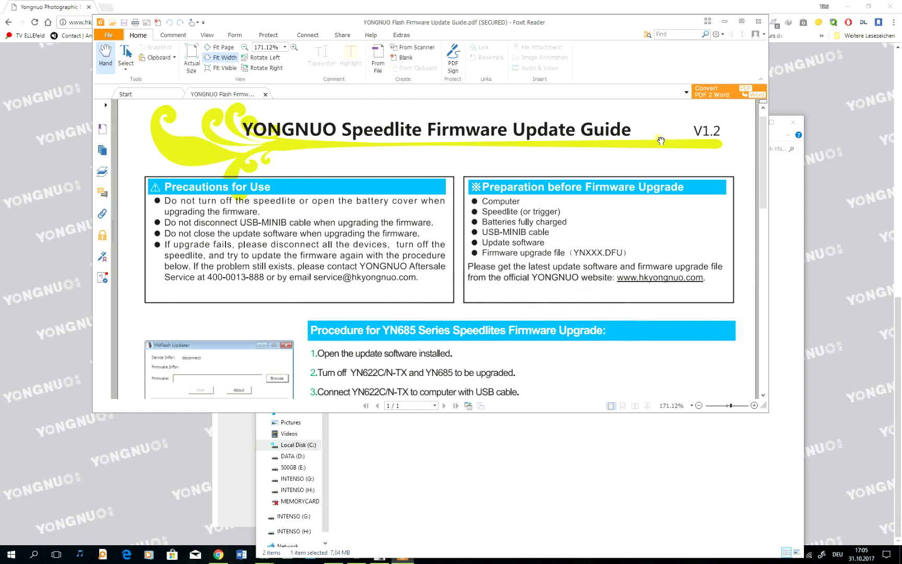
pyautogui.moveTo(724, 22)
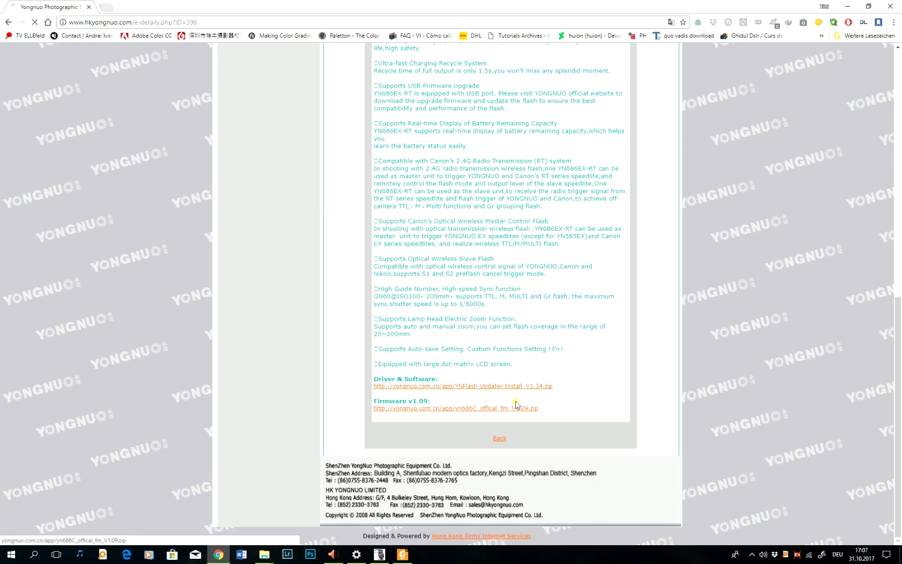
# - Extract the downloaded firmware zip and open the inner yn686C_offical_fm_V1.09 folder
pyautogui.click(456, 408)
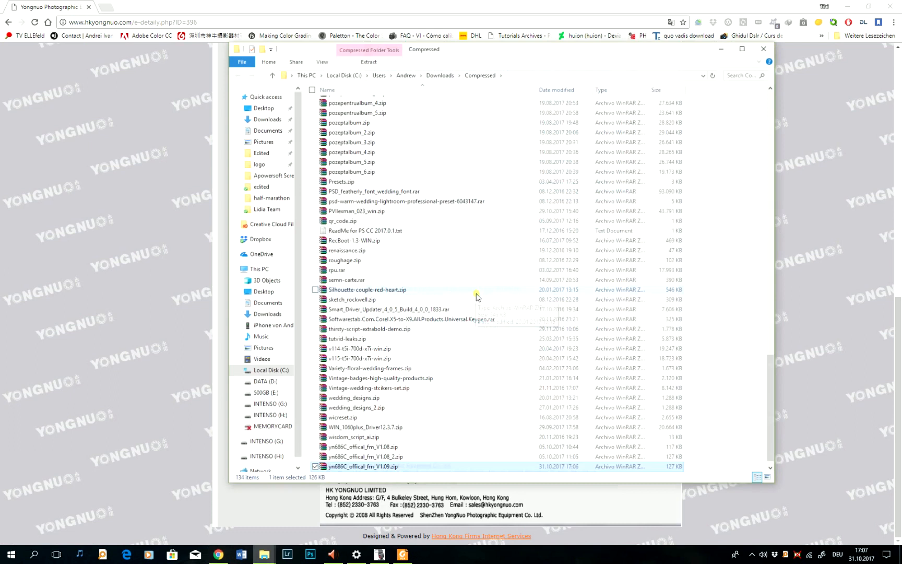
pyautogui.rightClick(362, 466)
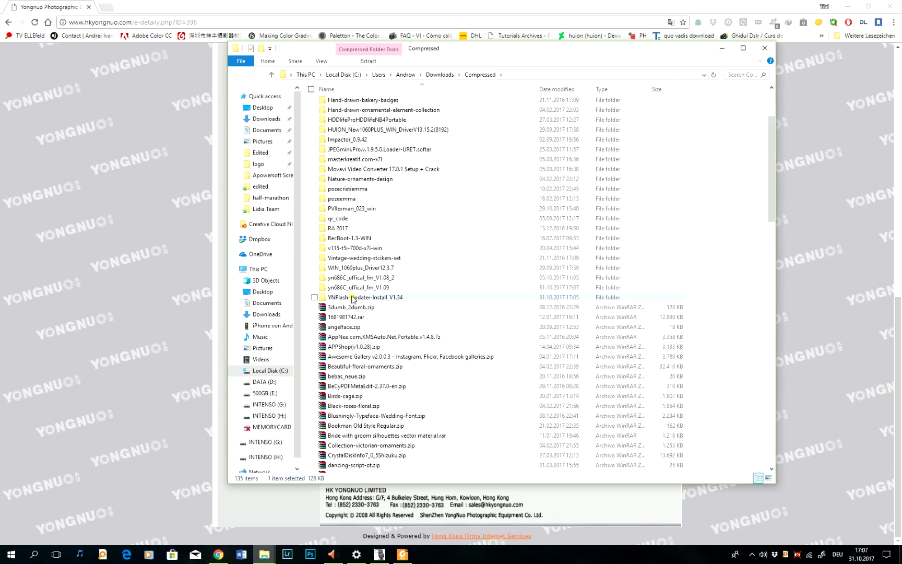
pyautogui.doubleClick(360, 288)
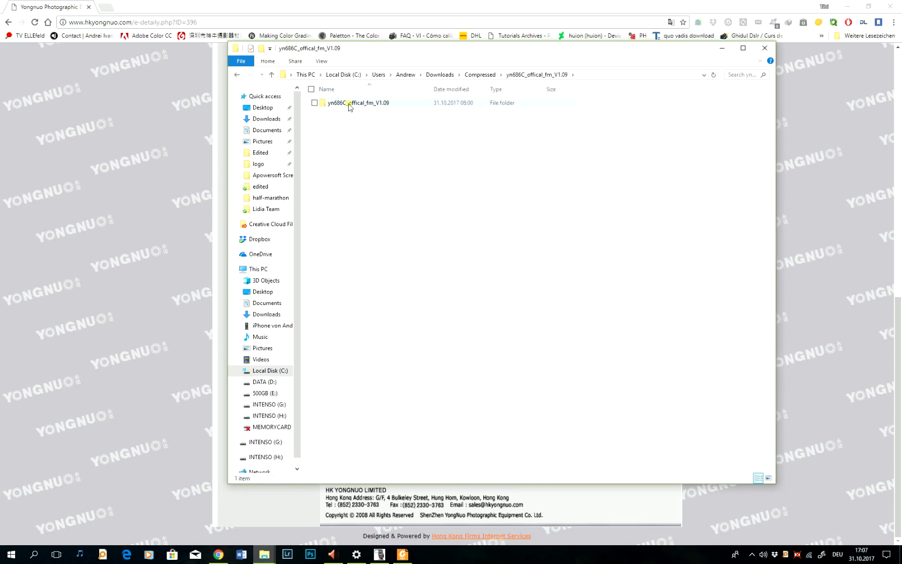
pyautogui.doubleClick(358, 103)
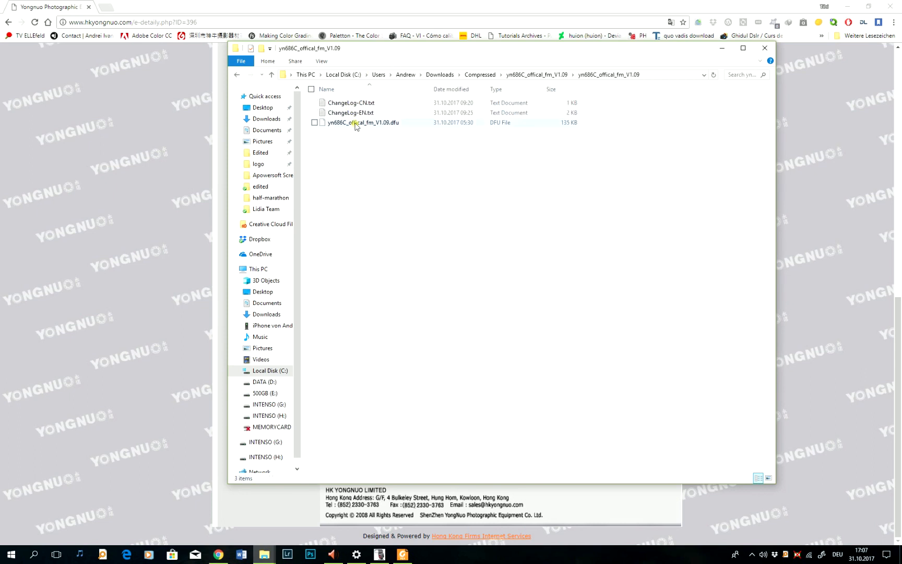
pyautogui.moveTo(351, 113)
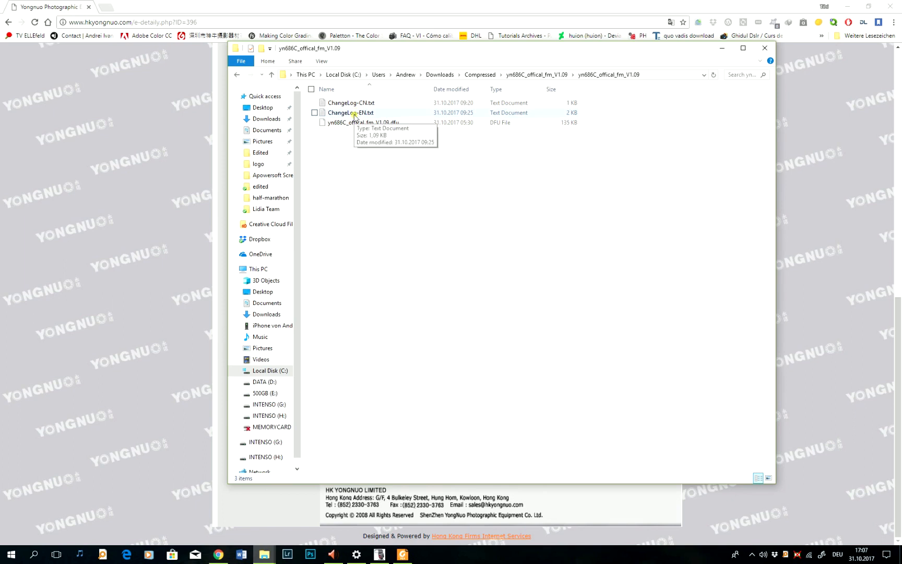
# - Open ChangeLog-EN.txt and highlight the V1.09 change notes
pyautogui.click(350, 113)
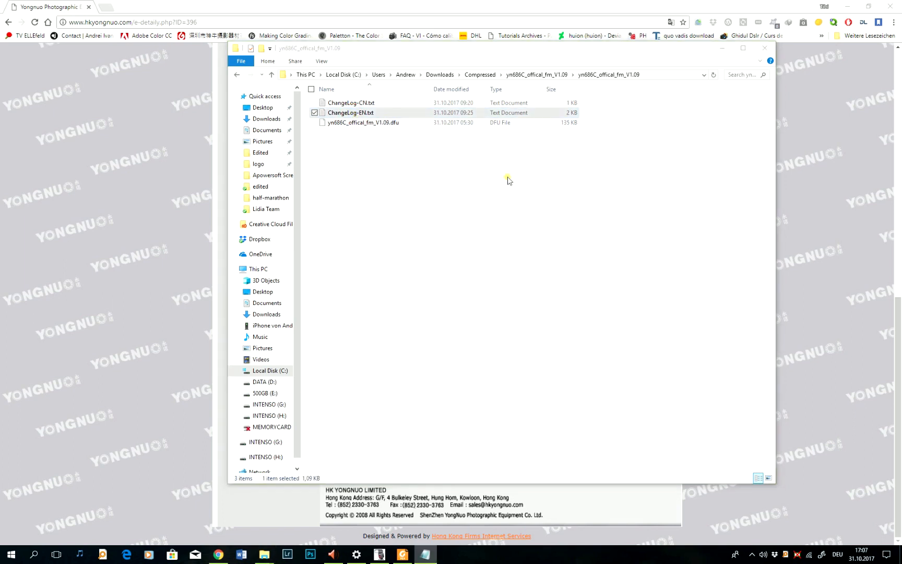
pyautogui.doubleClick(350, 112)
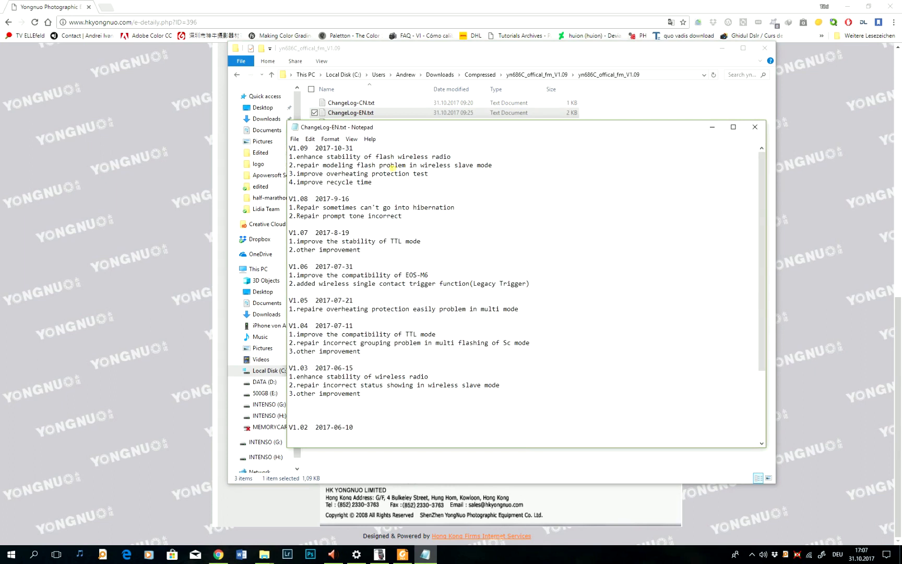
pyautogui.moveTo(289, 156); pyautogui.dragTo(469, 165)
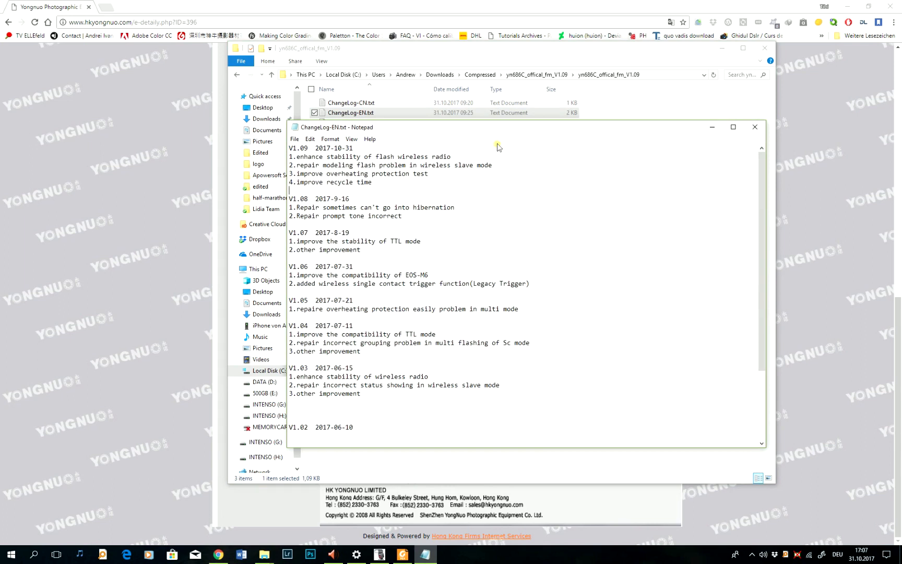
pyautogui.moveTo(755, 127)
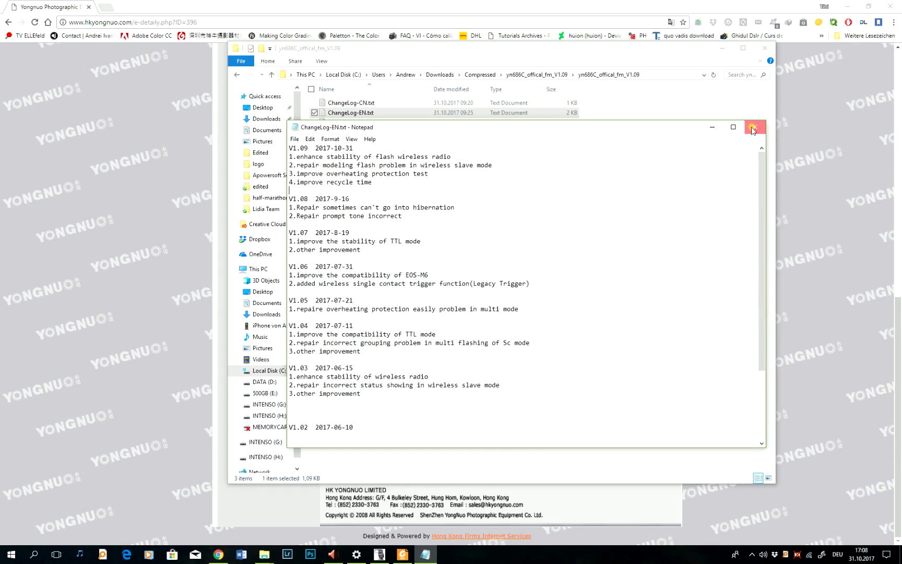
# - Close the changelog and browse Downloads > Compressed to the v1.09 firmware folder
pyautogui.click(755, 128)
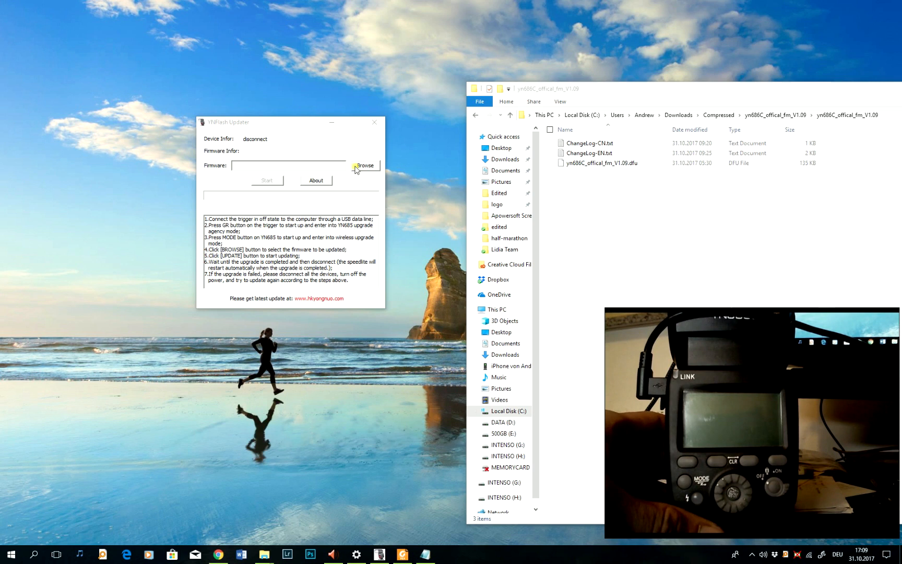
pyautogui.click(366, 165)
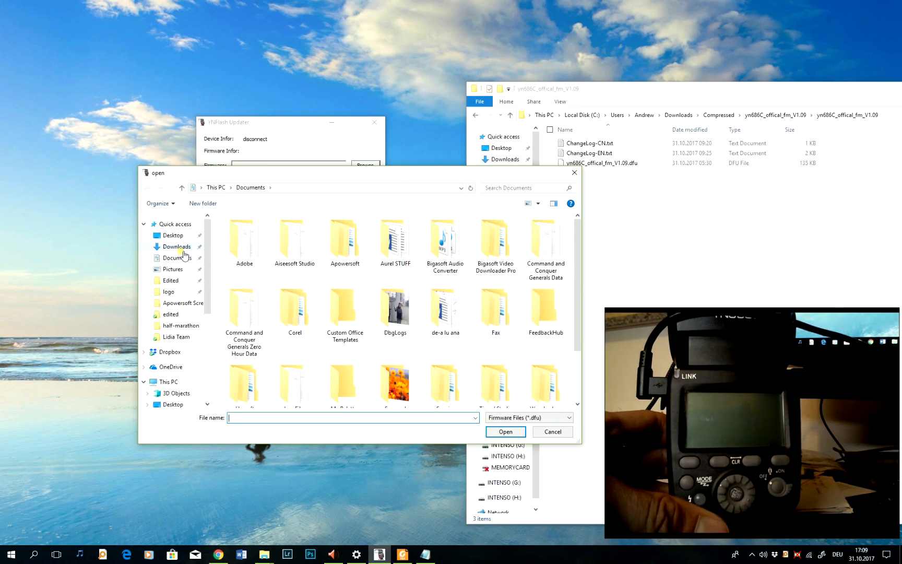
pyautogui.click(176, 247)
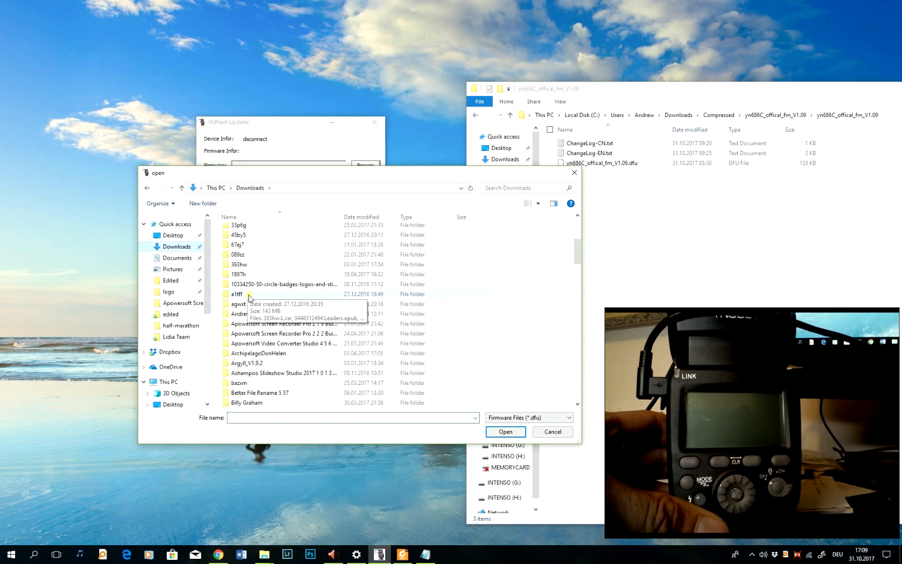
pyautogui.scroll(-3)
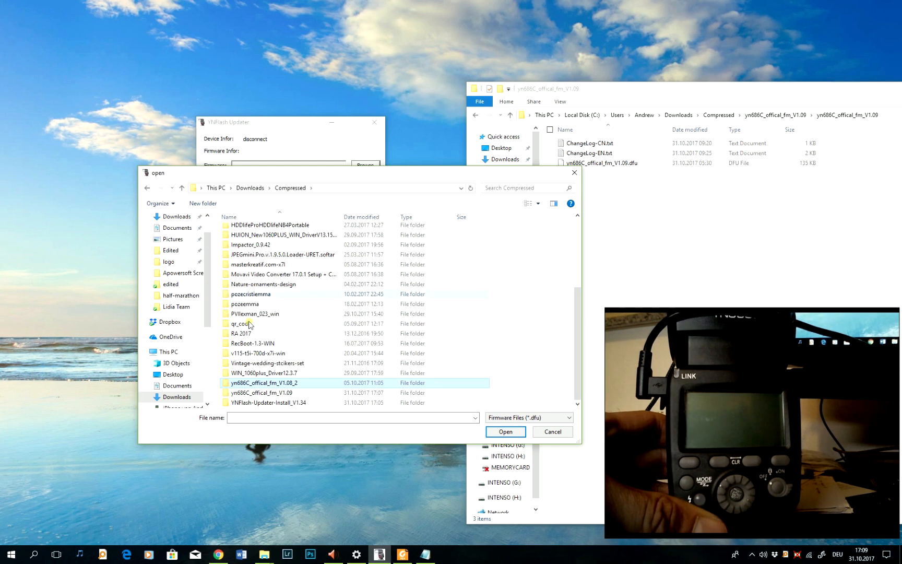
pyautogui.doubleClick(260, 393)
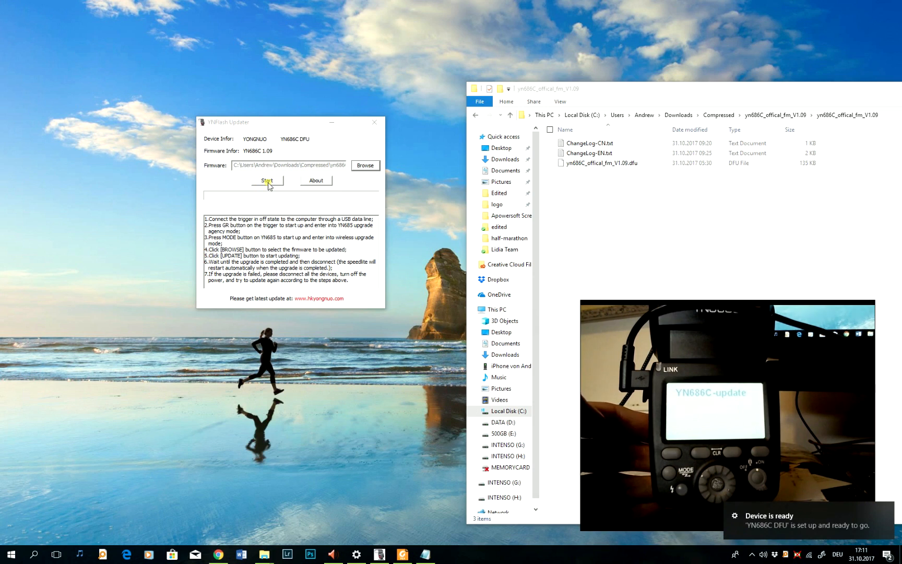
# - Start flashing yn686C_offical_fm_V1.09.dfu onto the connected YN686C speedlite
pyautogui.click(267, 180)
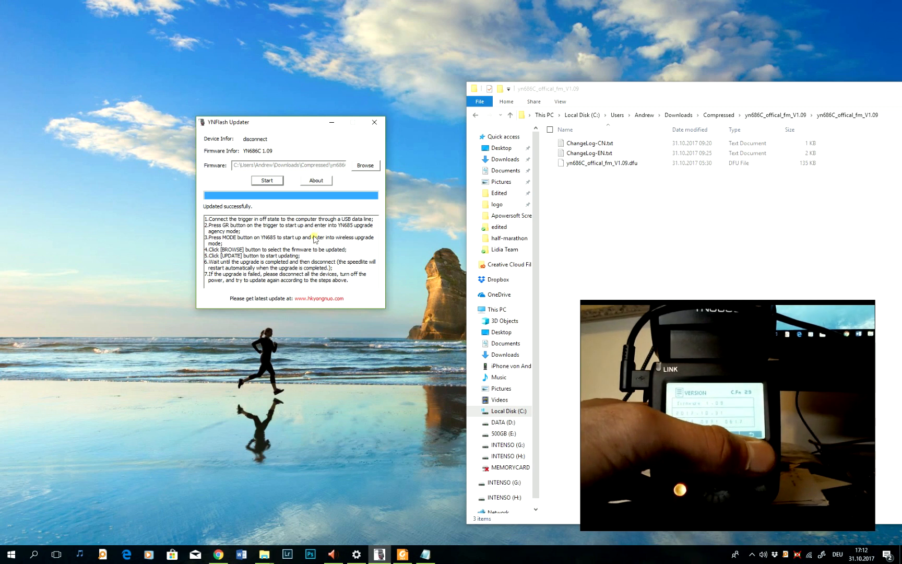
pyautogui.moveTo(426, 229)
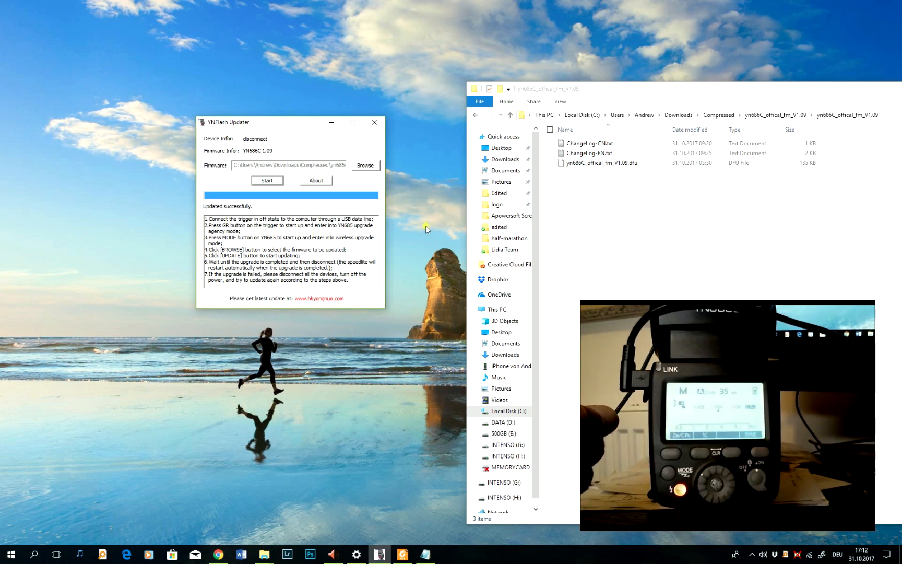